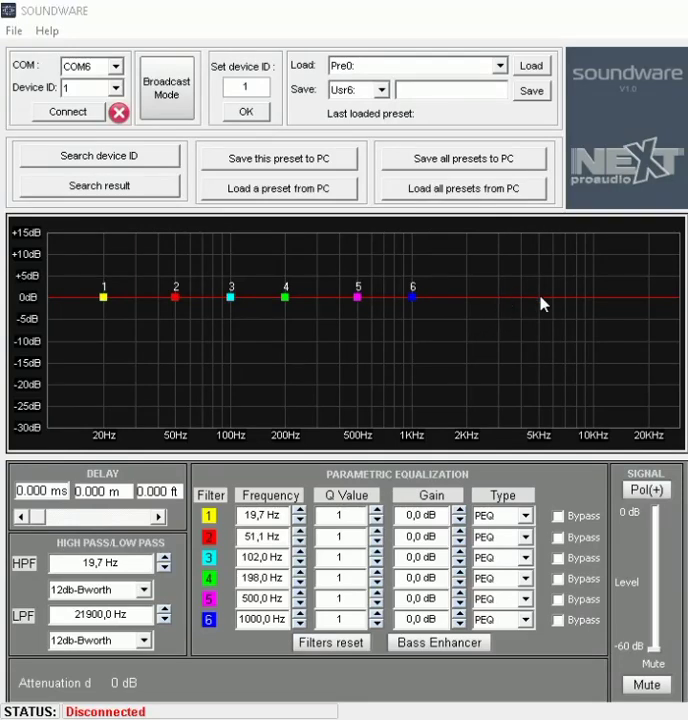
pyautogui.moveTo(604, 104)
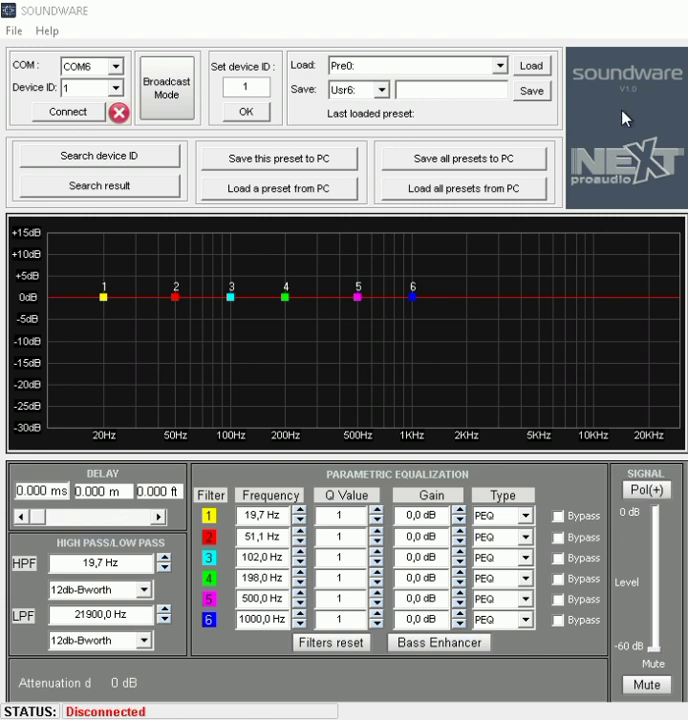
pyautogui.moveTo(48, 32)
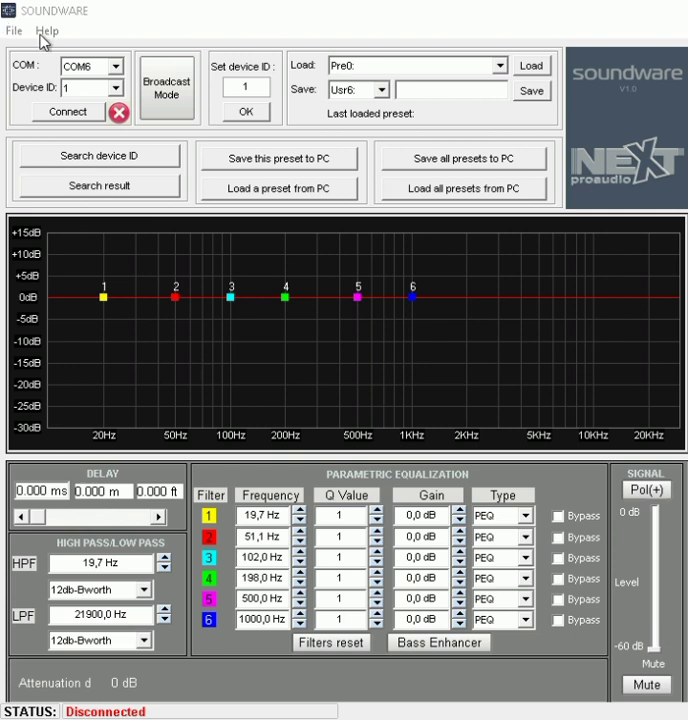
pyautogui.moveTo(36, 92)
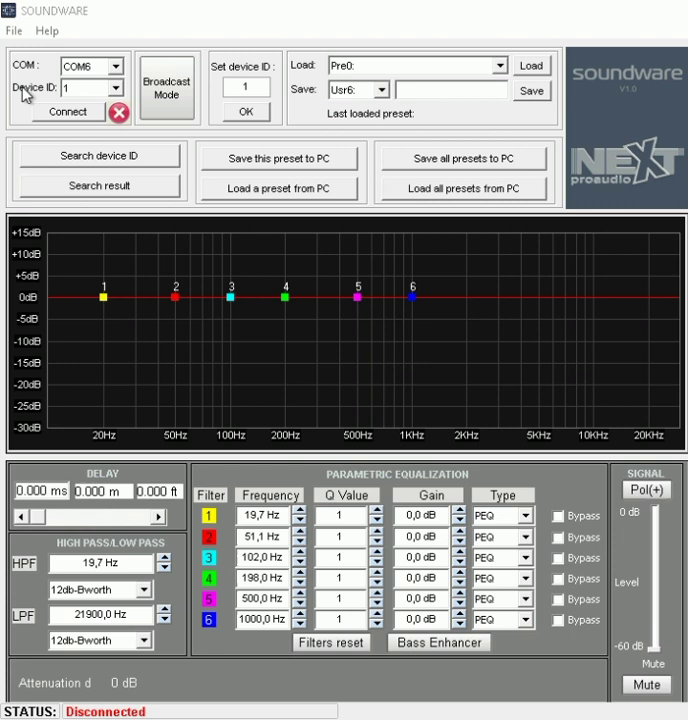
pyautogui.moveTo(30, 92)
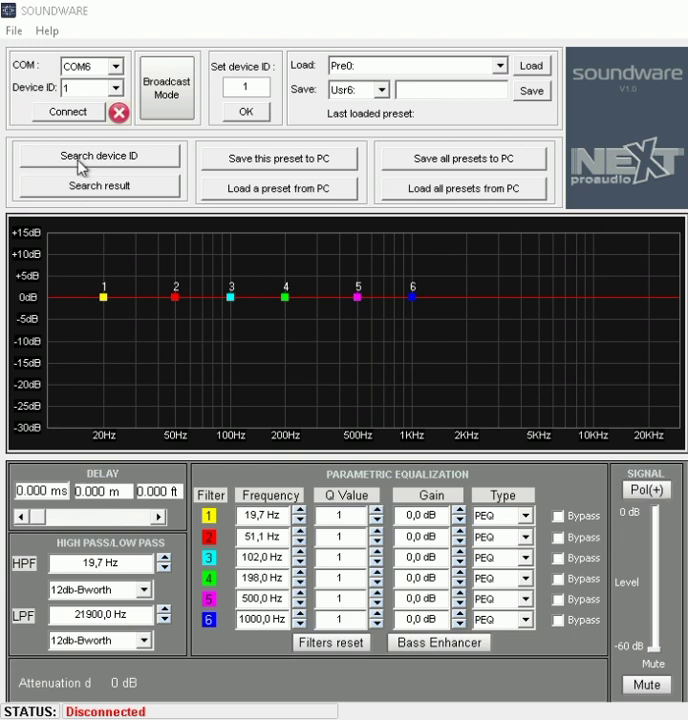
pyautogui.moveTo(90, 192)
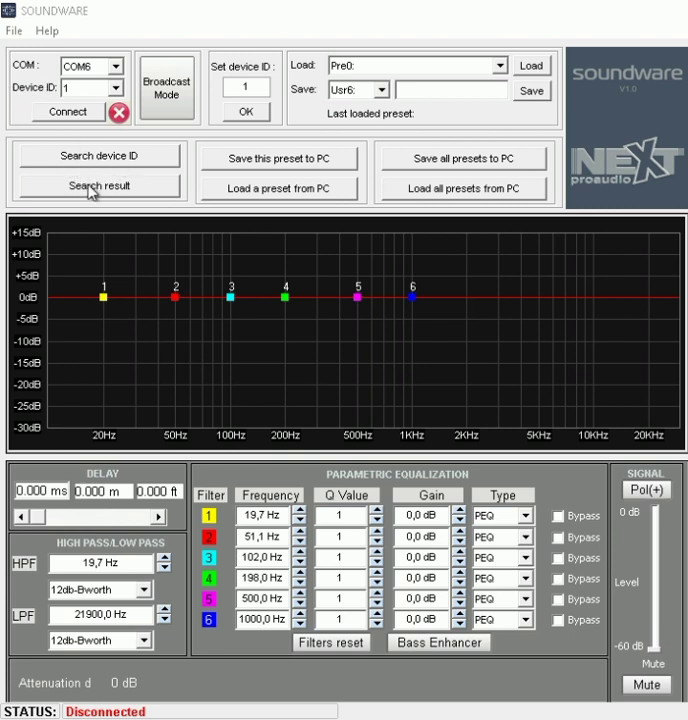
# Connect to the HFA-108 cabinet on the found port so the status reads Connected
pyautogui.click(98, 186)
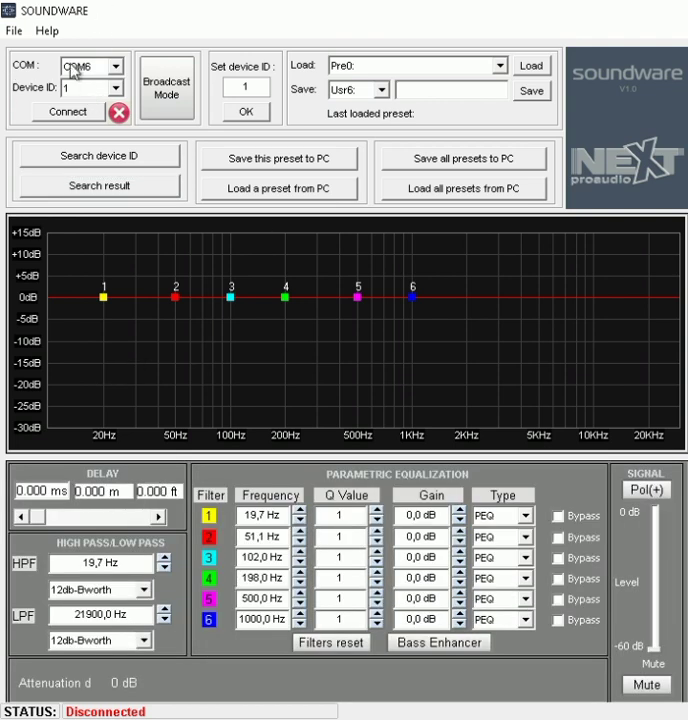
pyautogui.moveTo(100, 106)
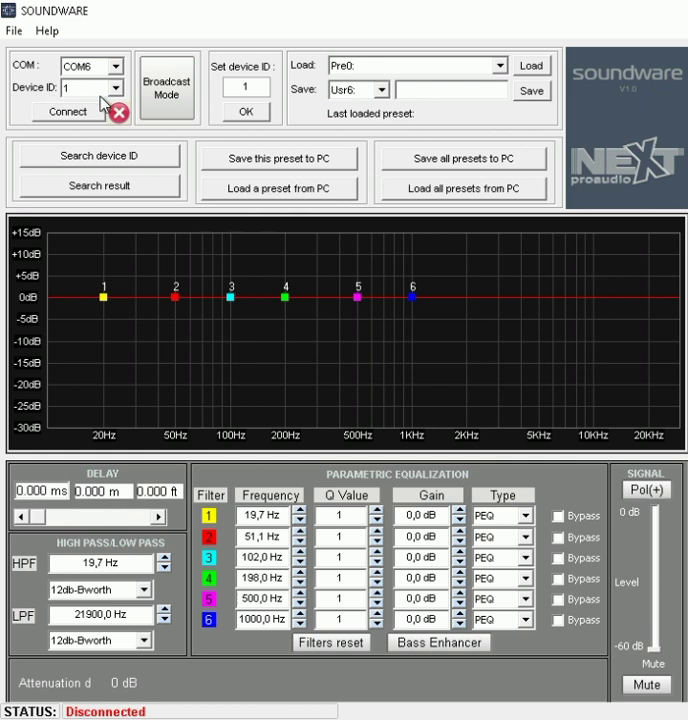
pyautogui.click(68, 118)
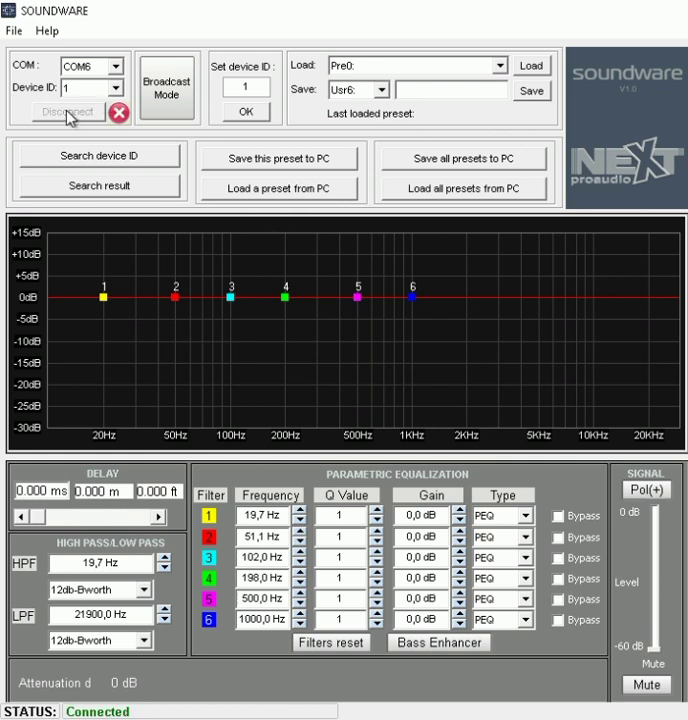
pyautogui.click(534, 64)
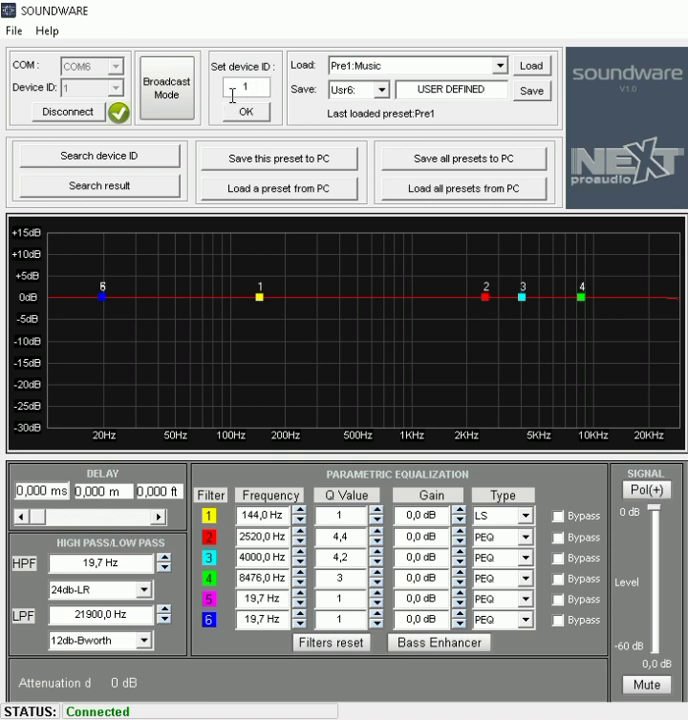
pyautogui.moveTo(296, 124)
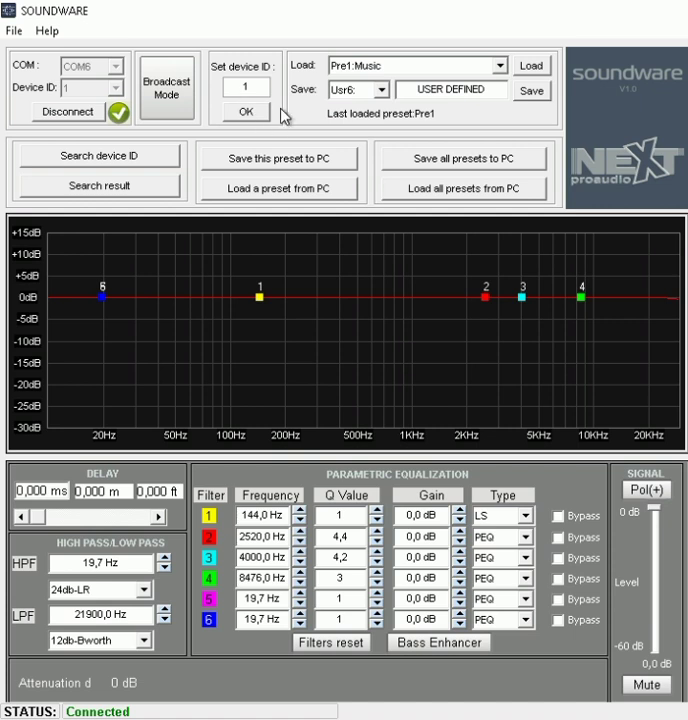
pyautogui.moveTo(260, 138)
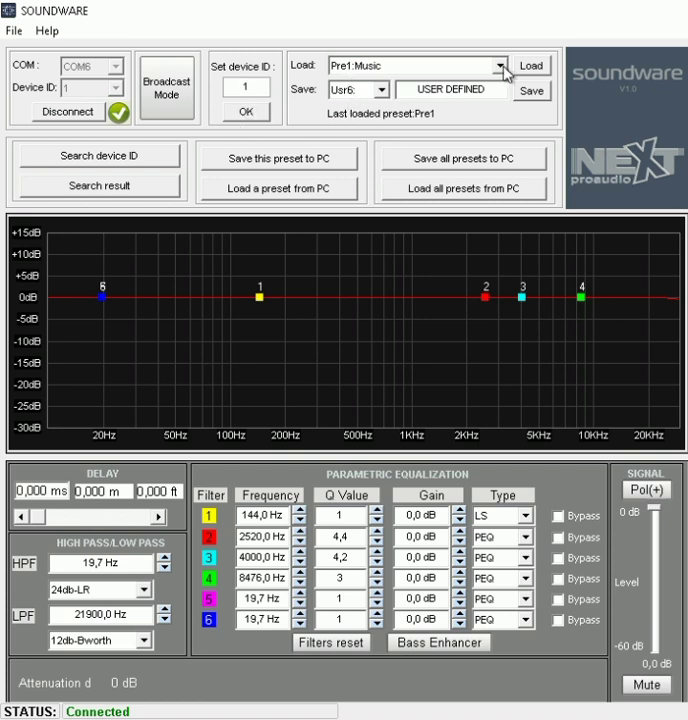
pyautogui.click(496, 62)
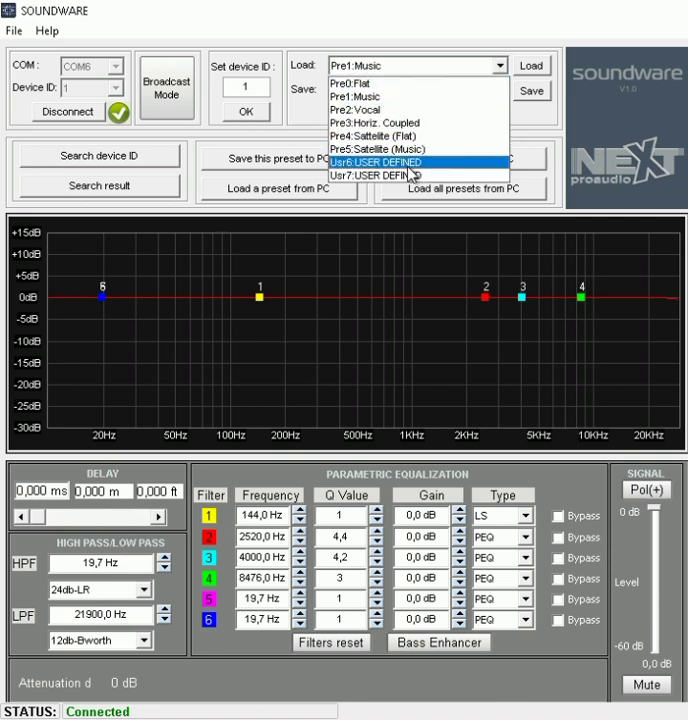
pyautogui.click(406, 162)
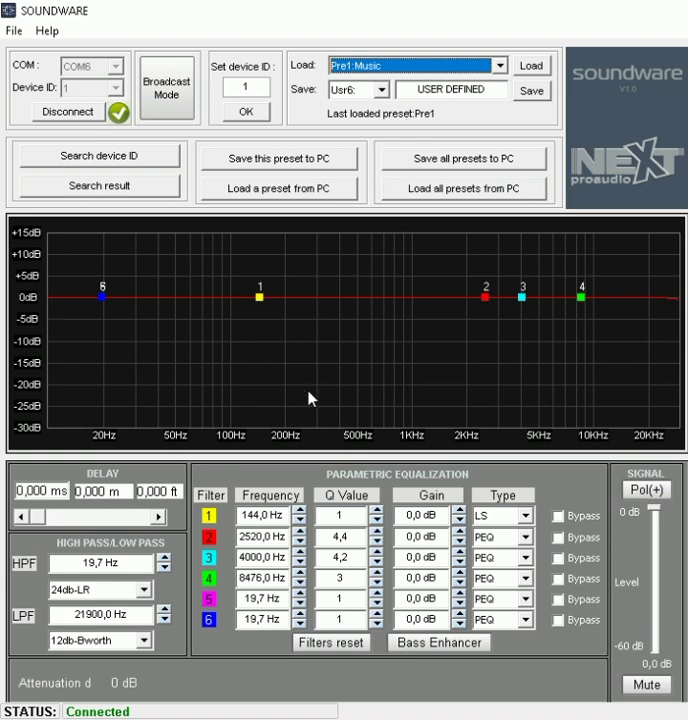
pyautogui.moveTo(432, 78)
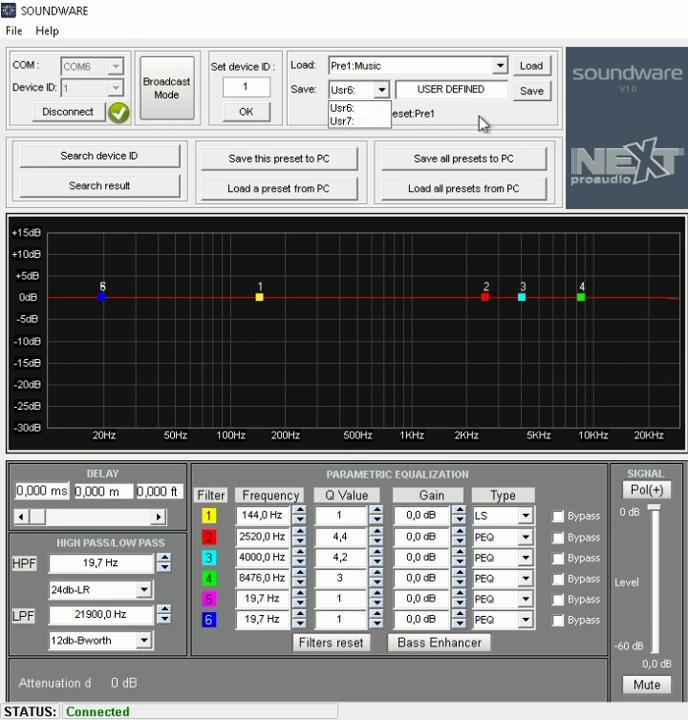
pyautogui.click(350, 102)
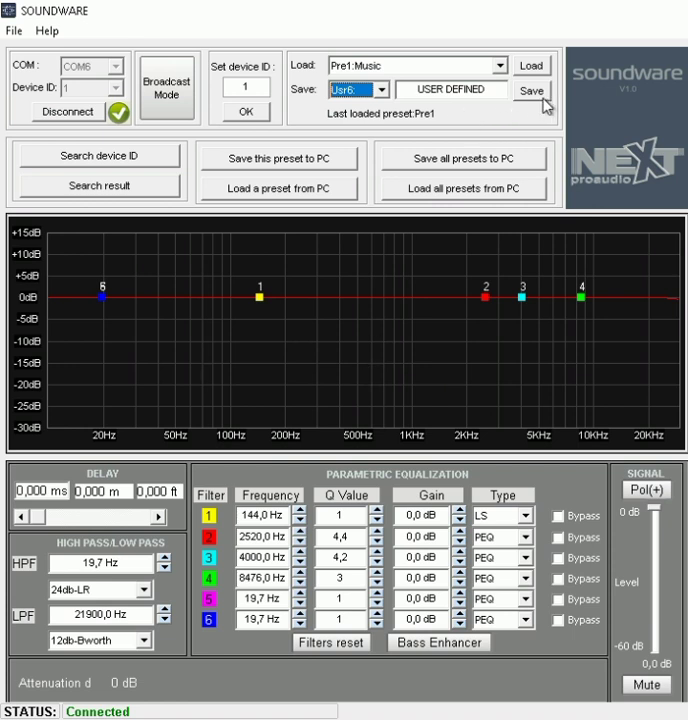
pyautogui.moveTo(554, 108)
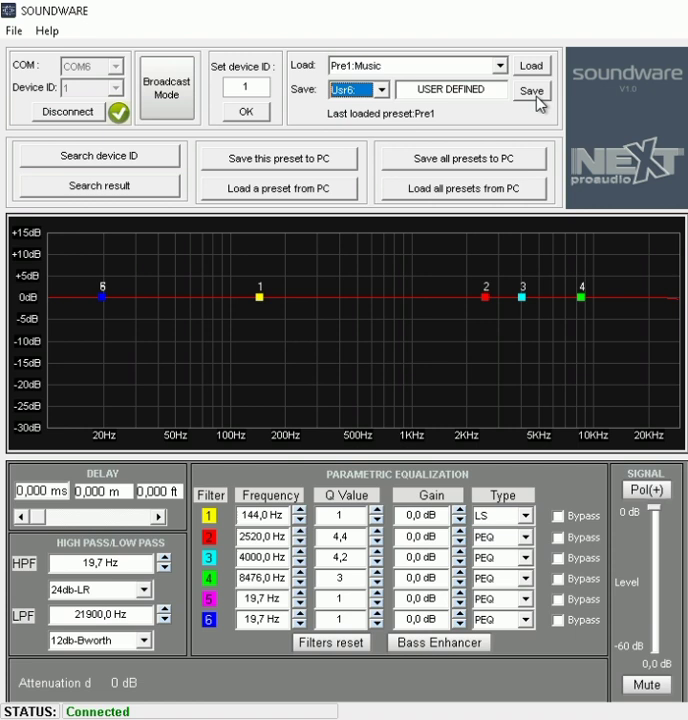
pyautogui.moveTo(228, 272)
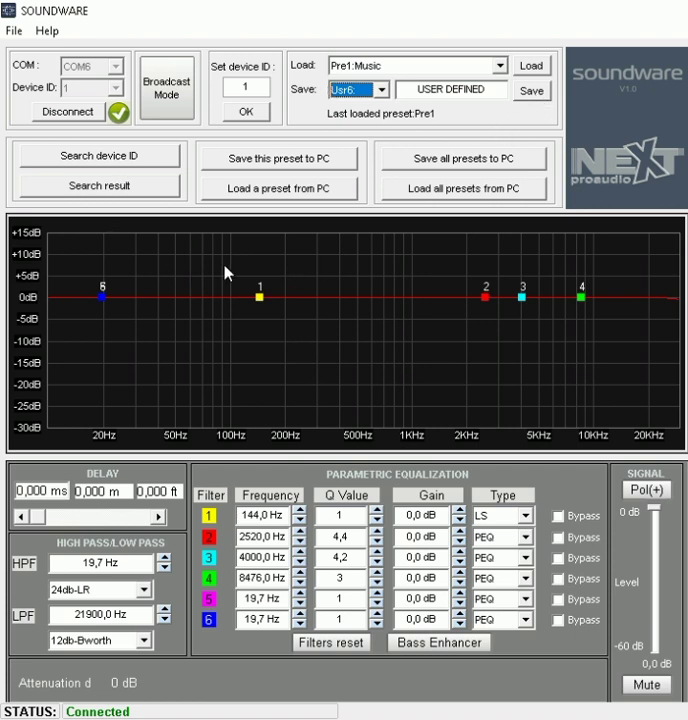
pyautogui.moveTo(284, 290)
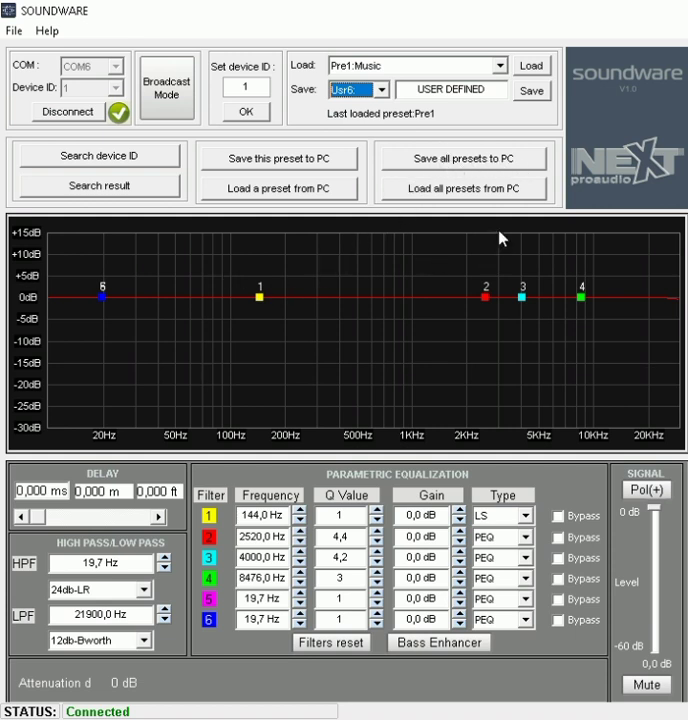
pyautogui.moveTo(482, 204)
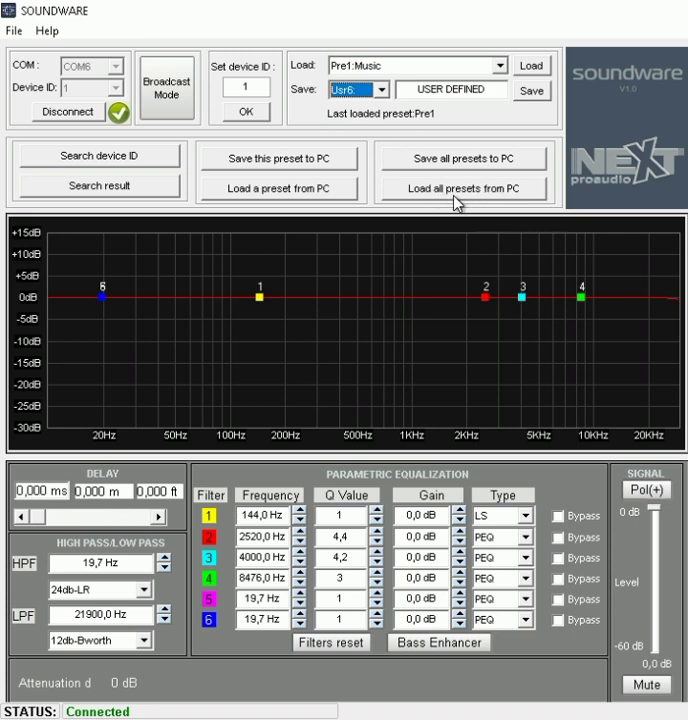
pyautogui.moveTo(432, 174)
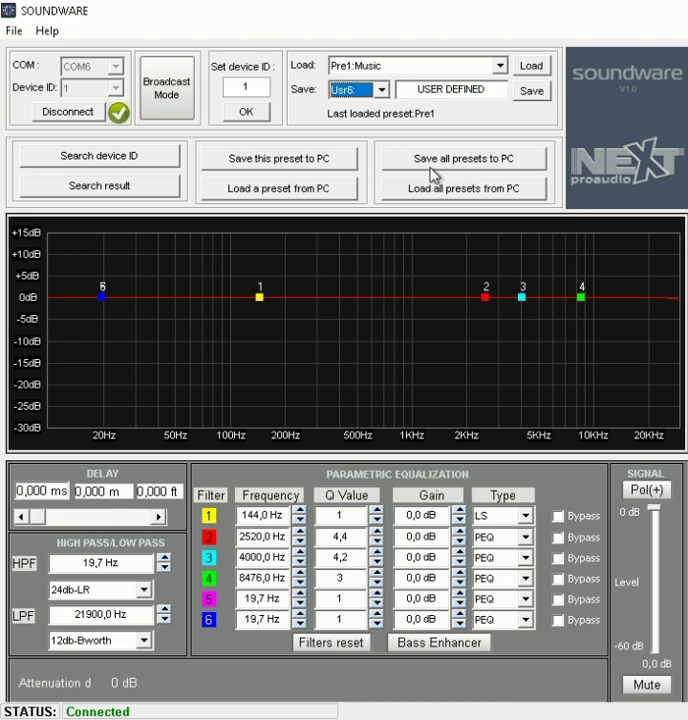
pyautogui.moveTo(428, 192)
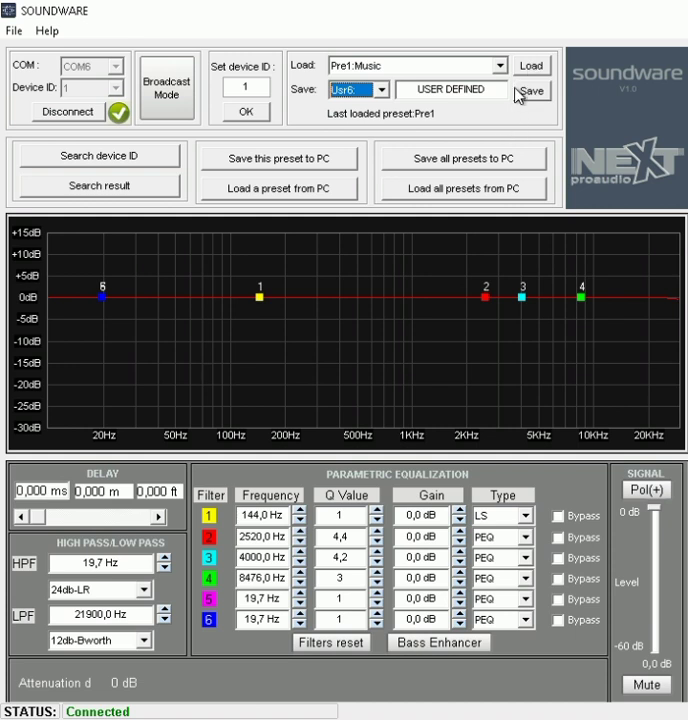
pyautogui.moveTo(200, 228)
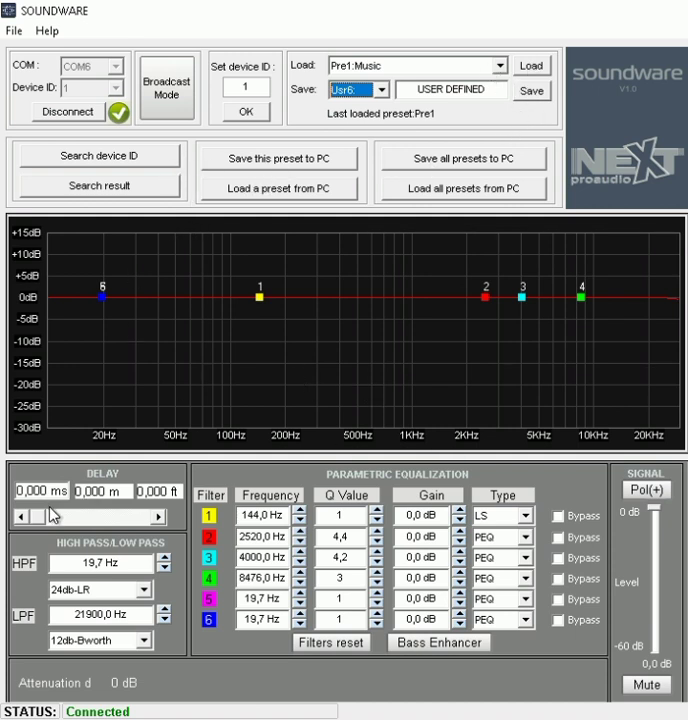
pyautogui.moveTo(96, 548)
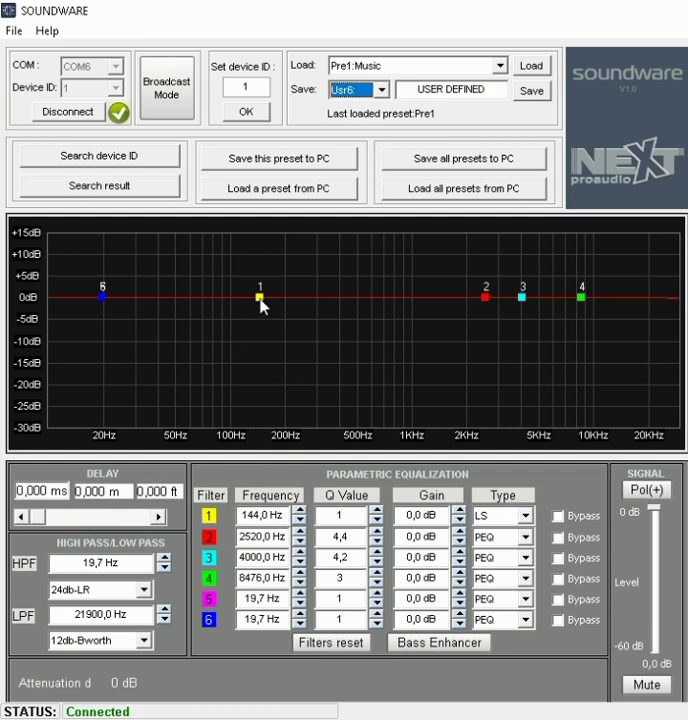
# Drag PEQ filter 1 out to ~364 Hz, then back near 132 Hz with a small boost
pyautogui.moveTo(260, 296); pyautogui.dragTo(332, 298)
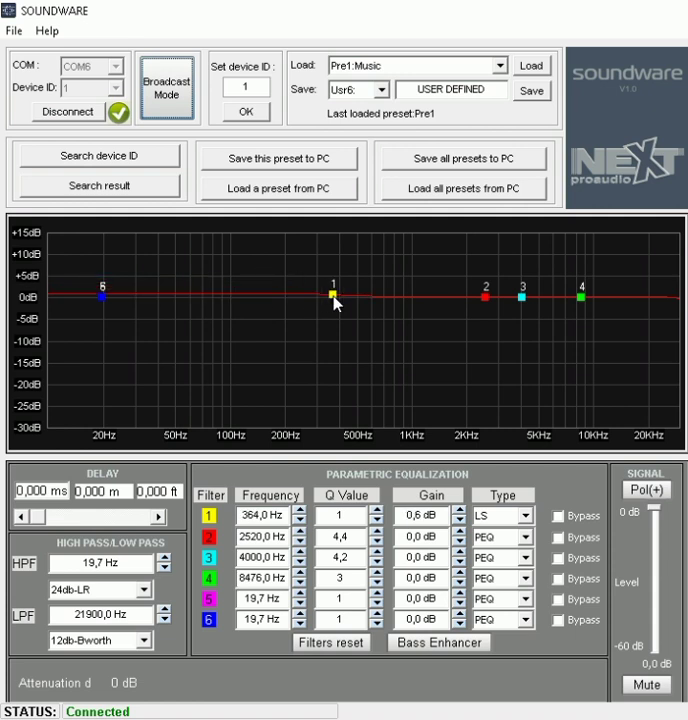
pyautogui.moveTo(330, 292); pyautogui.dragTo(264, 272)
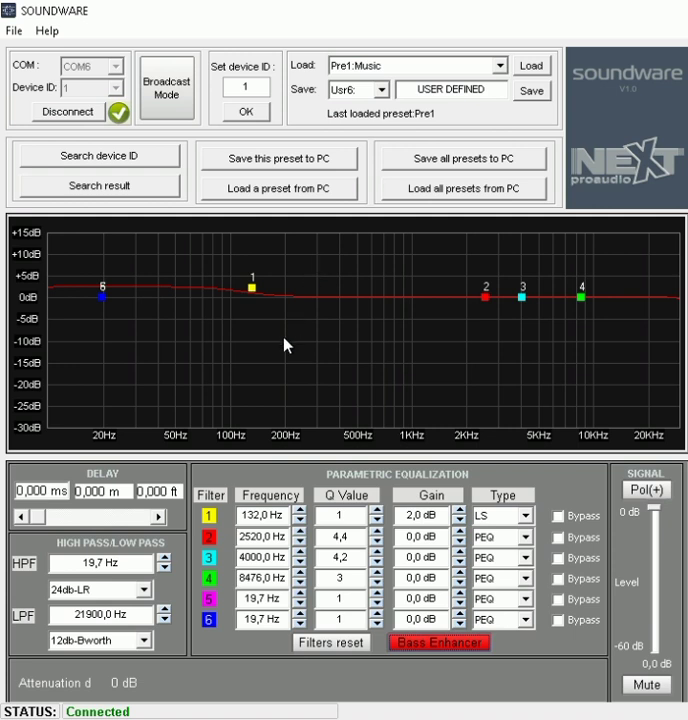
pyautogui.moveTo(454, 688)
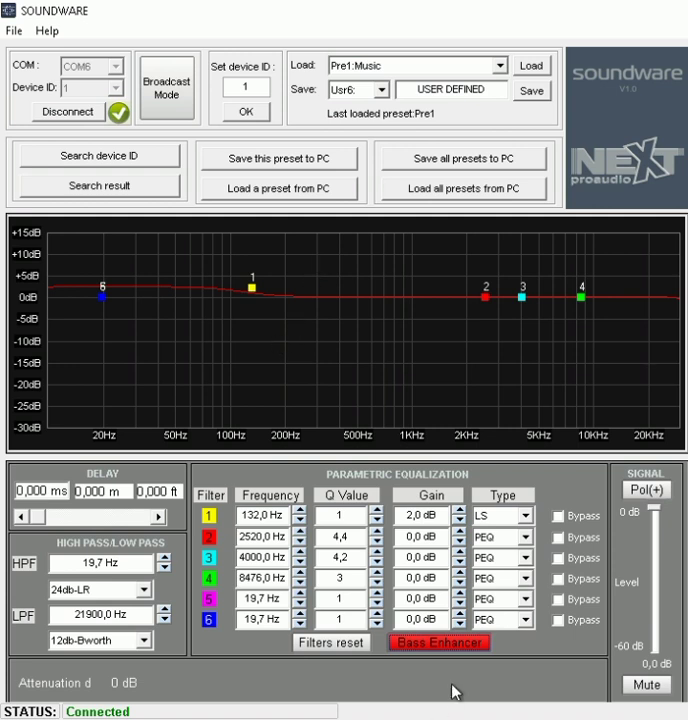
pyautogui.moveTo(376, 670)
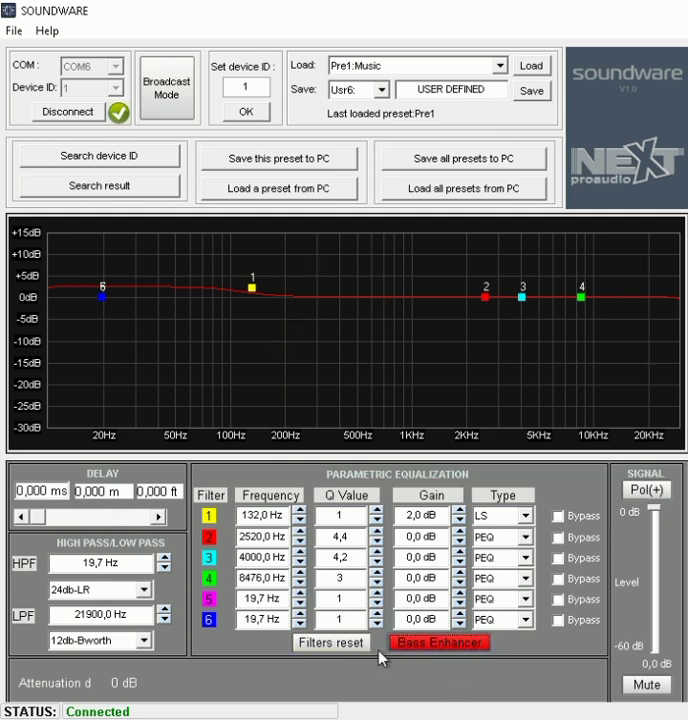
pyautogui.moveTo(432, 684)
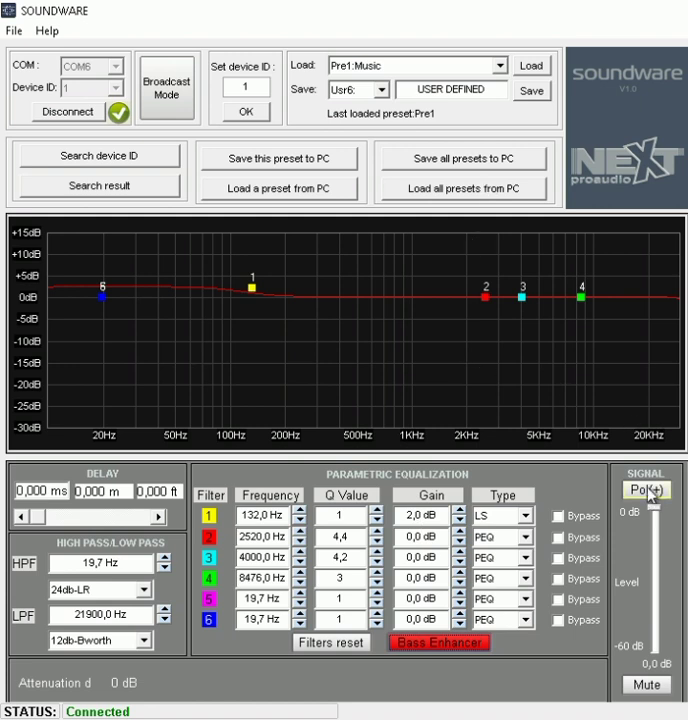
# Invert the output polarity to Pol(-) and restore it to Pol(+)
pyautogui.click(440, 644)
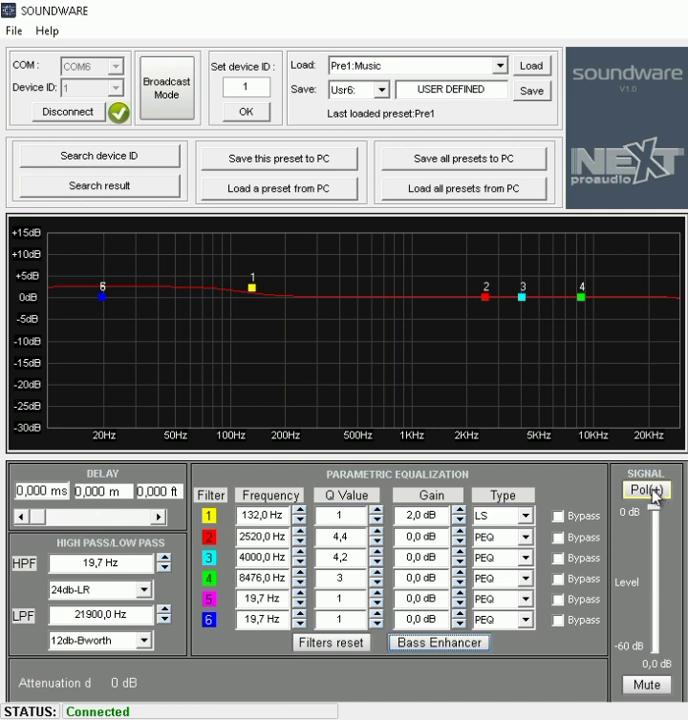
pyautogui.click(648, 488)
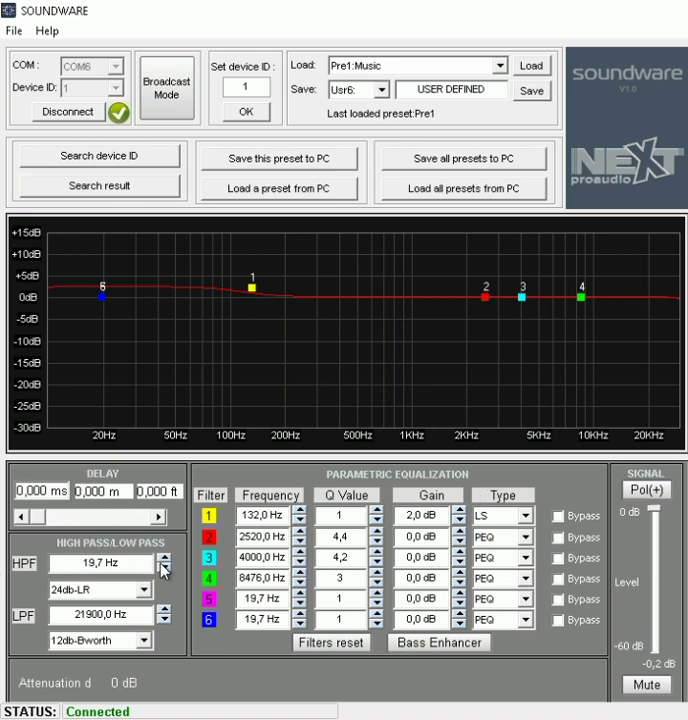
pyautogui.moveTo(170, 664)
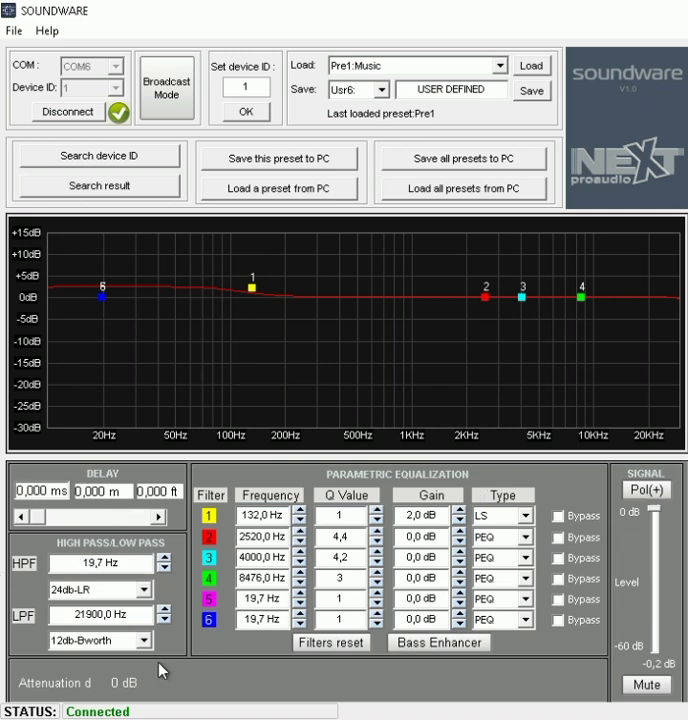